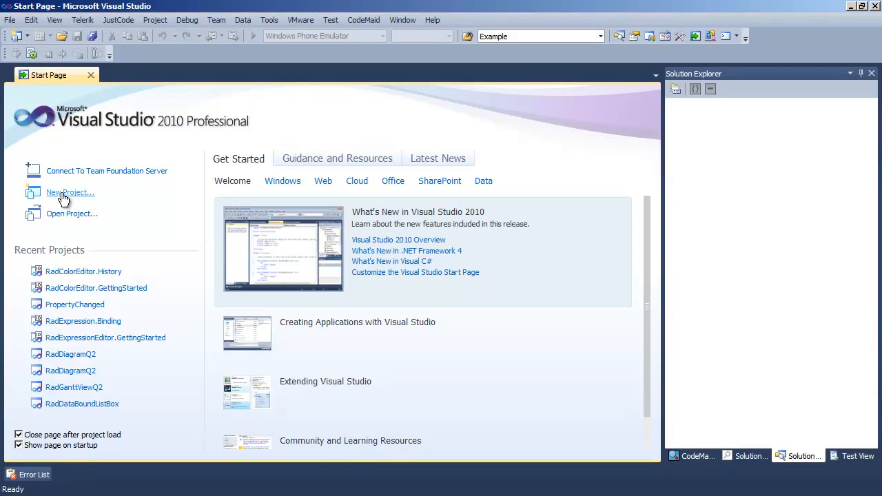
Create a C# RadControls Silverlight Application named RadDataFilter.GettingStarted from the Telerik templates
click(71, 193)
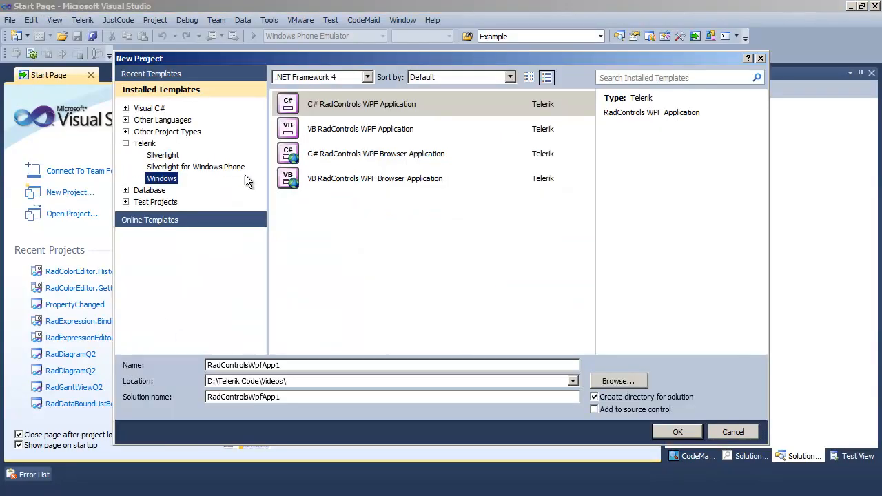
click(163, 154)
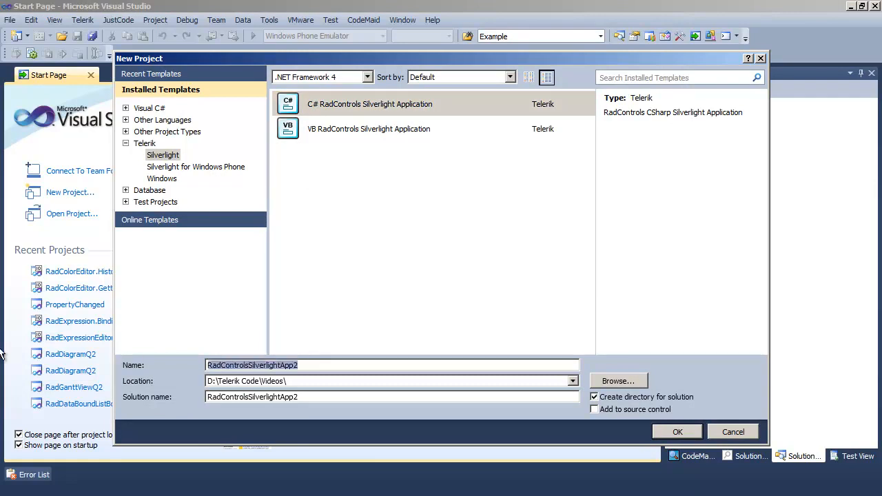
text(RadDataFilter.Getting)
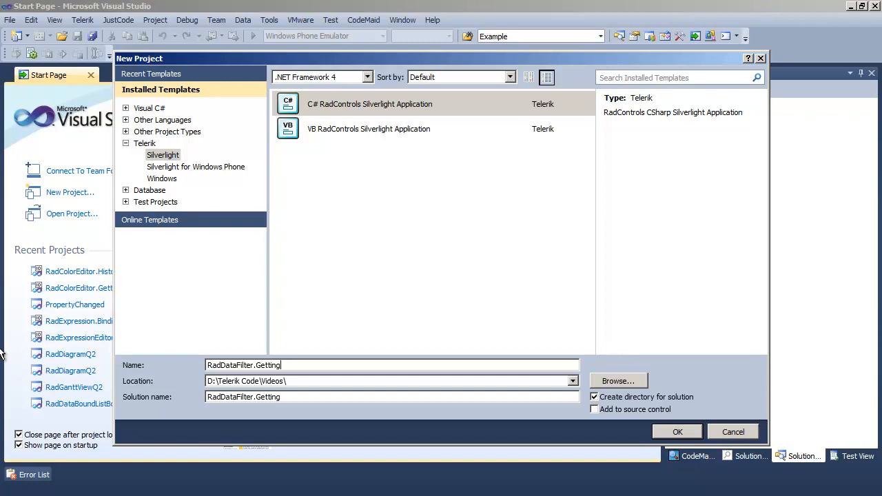
text(Started)
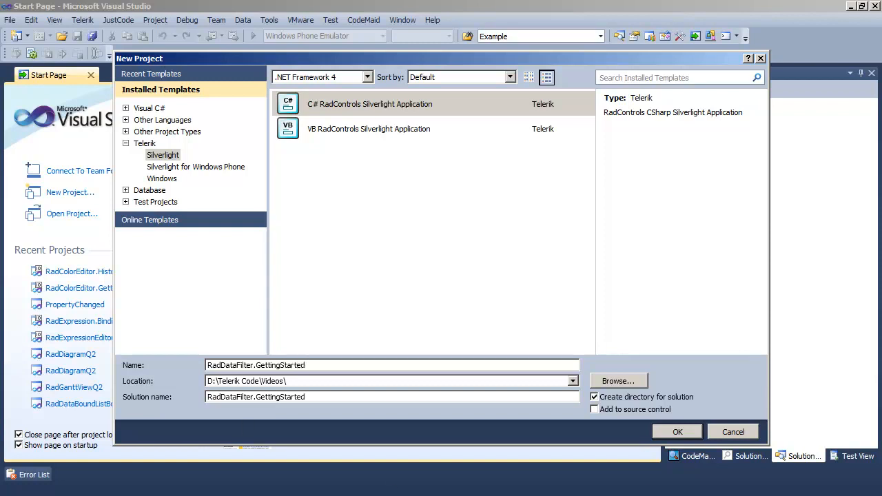
click(677, 432)
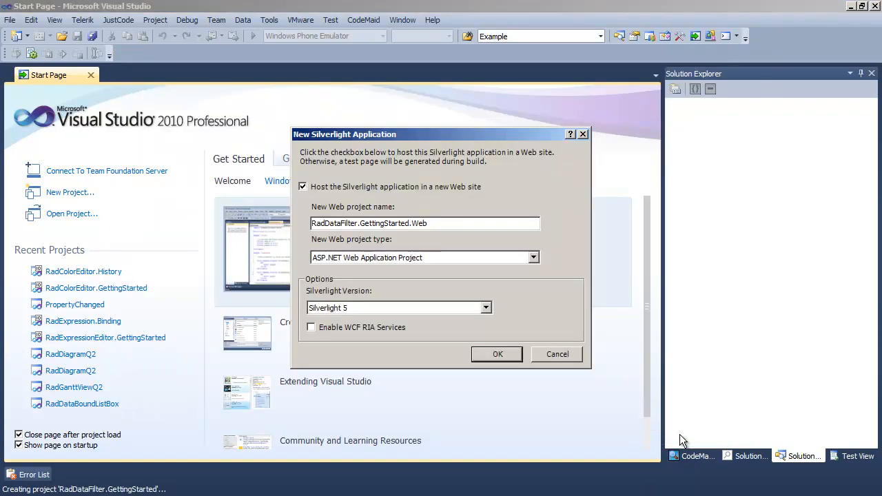
mouse_move(498, 353)
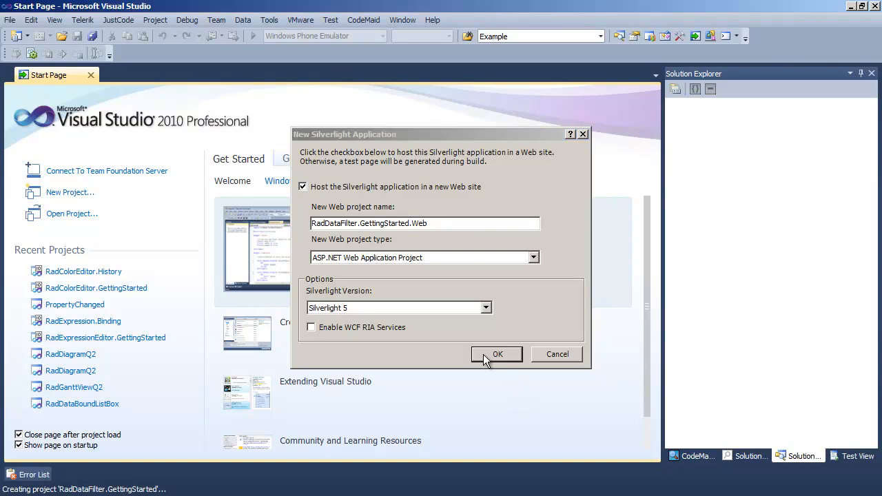
Host the app in a new web project and finish the Telerik configuration wizard with Controls.Data
click(496, 352)
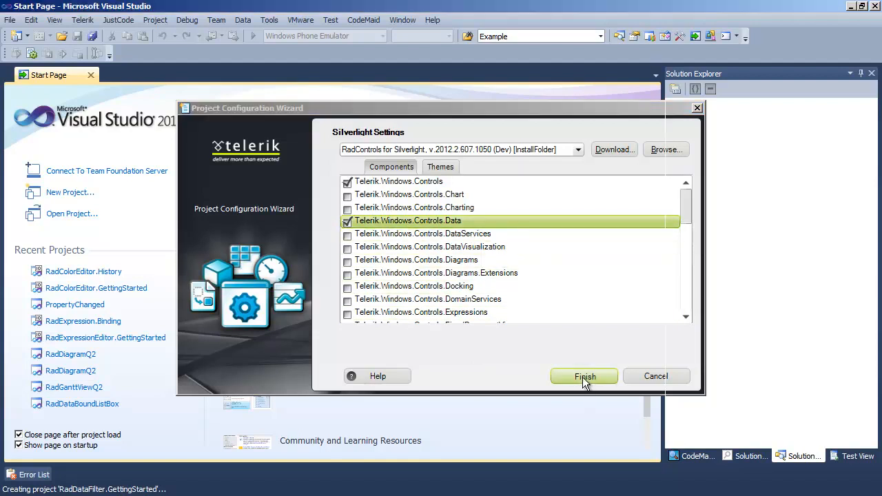
click(585, 376)
text(<telerik:)
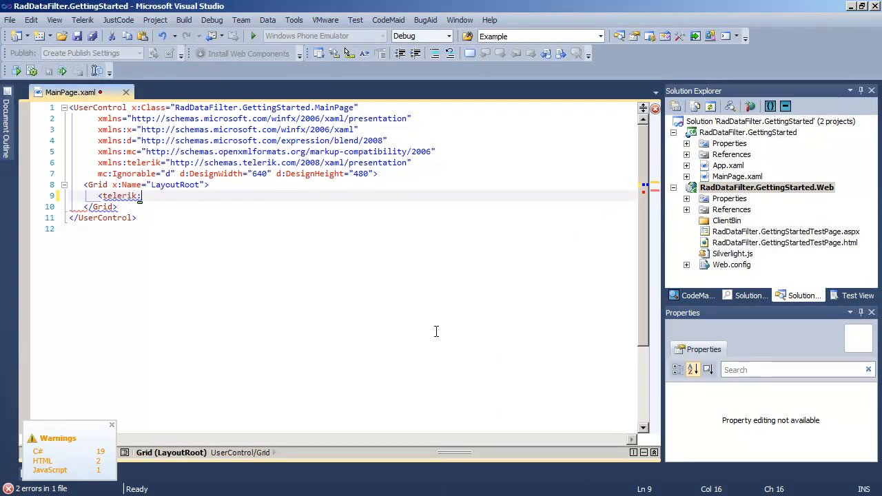
Declare <telerik:RadDataFilter Name="xDataFilter" /> inside the LayoutRoot grid of MainPage.xaml
text(RadDataFilter Name="x)
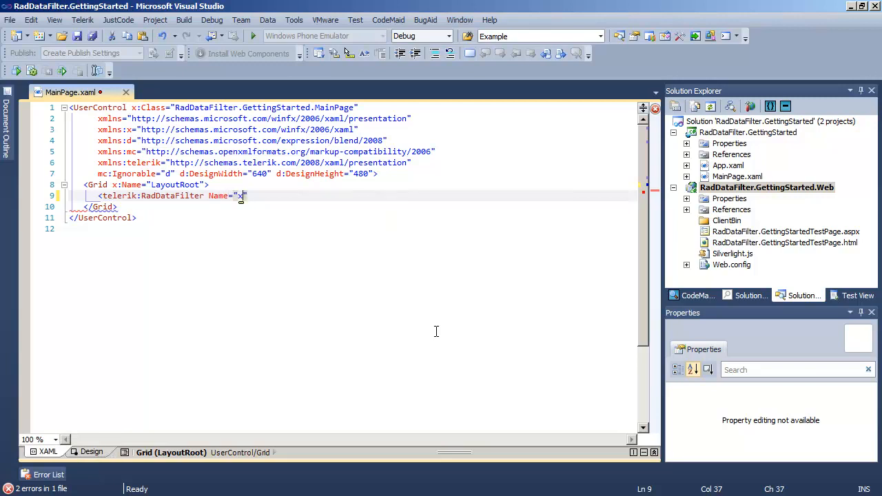
text(DataFilter" />)
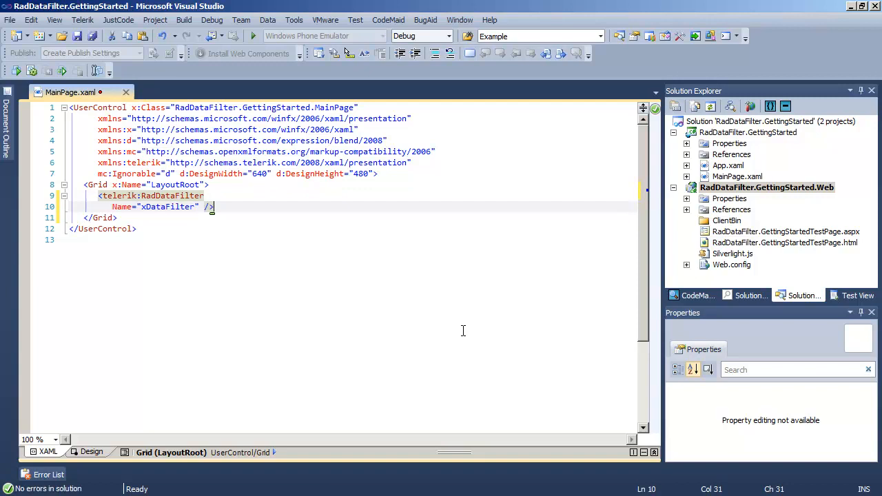
click(747, 132)
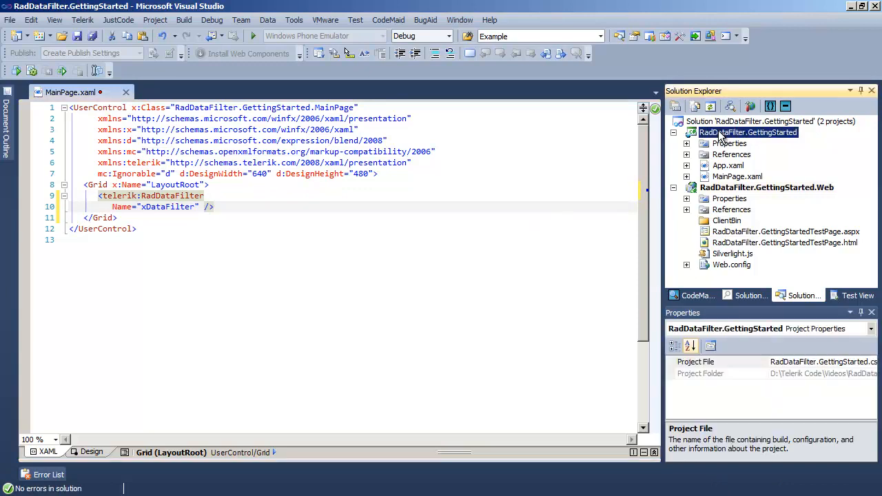
Add a new Class item Employee.cs to the Silverlight project via Add > New Item
right_click(747, 133)
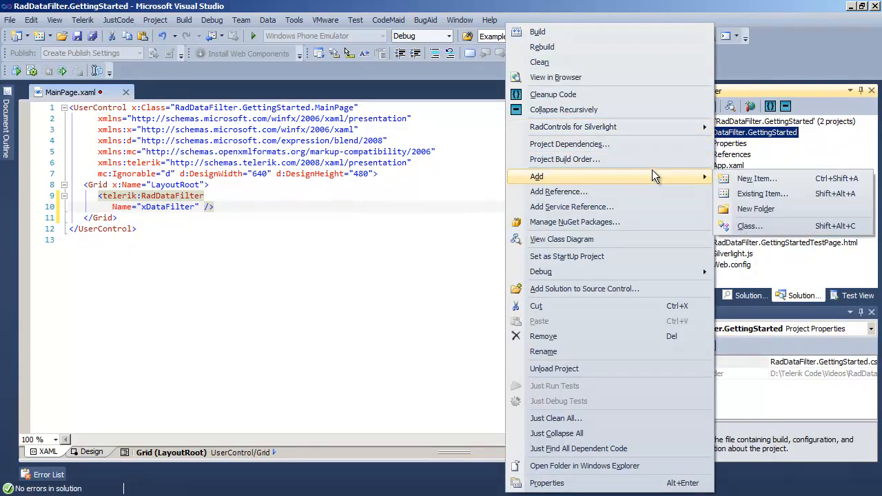
click(749, 226)
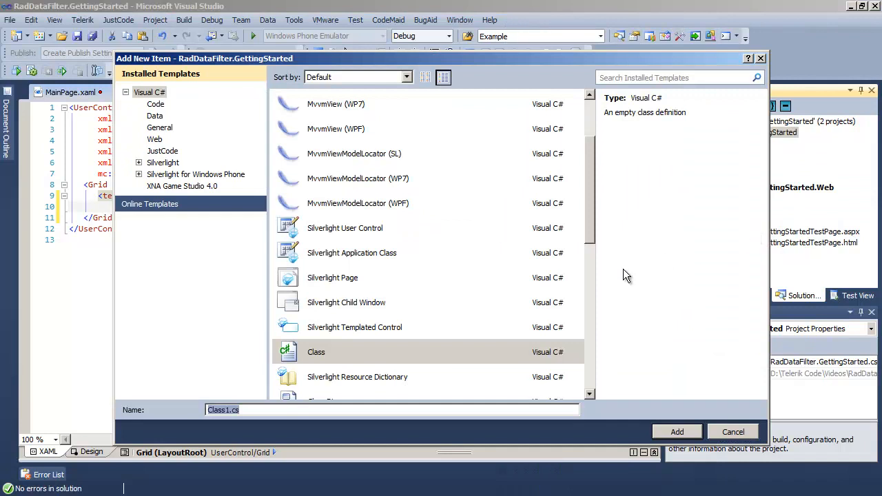
click(733, 431)
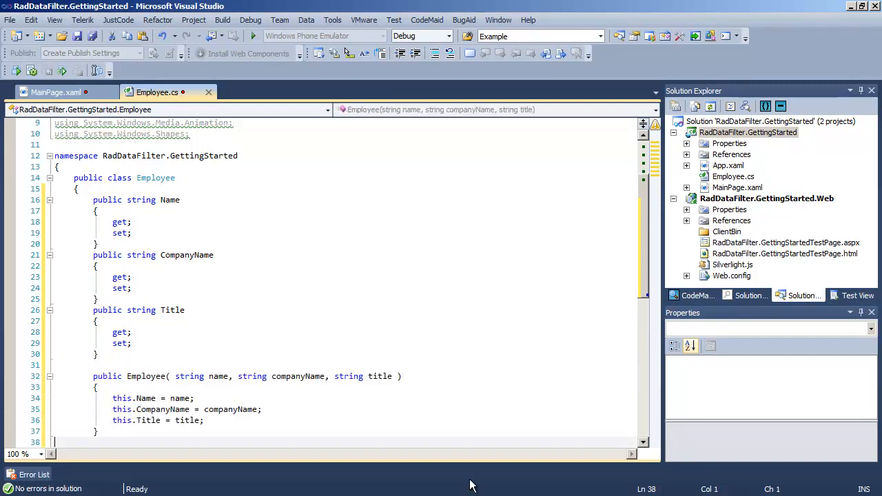
Write public static ObservableCollection<Employee> GetEmployees() returning ten sample employees
text(public static ObservableCollection<Employee> GetE)
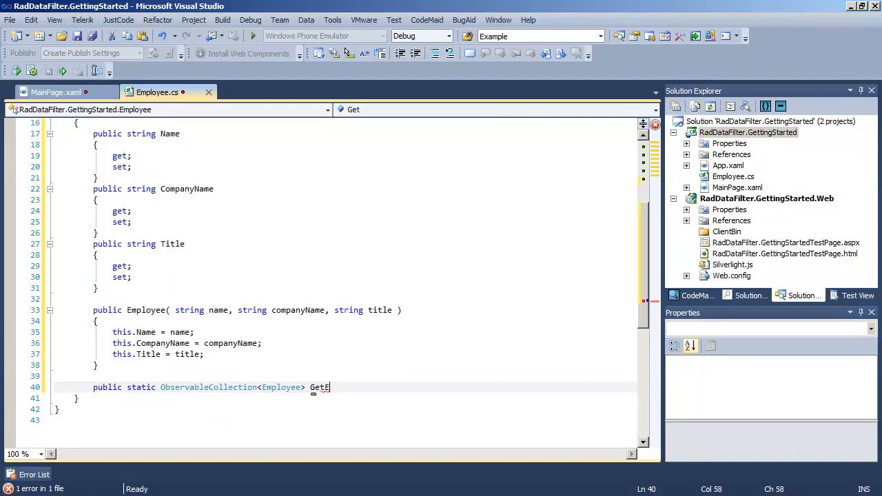
text(mployees()
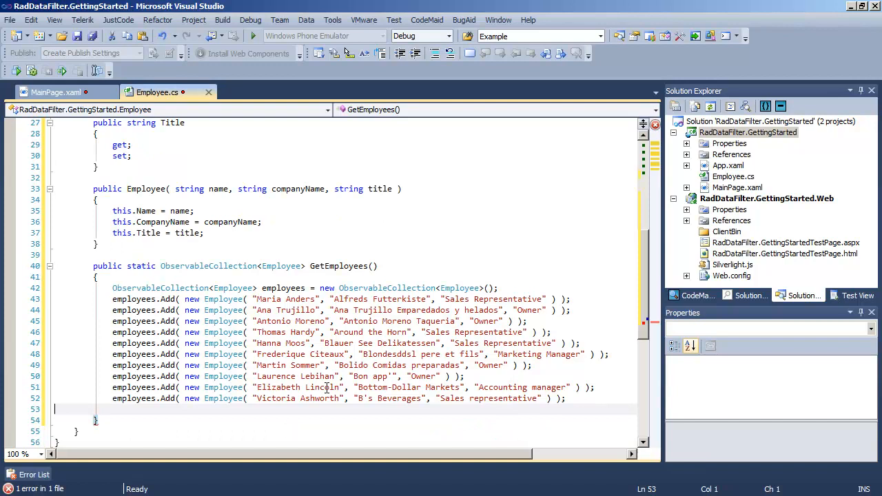
scroll(down, 3)
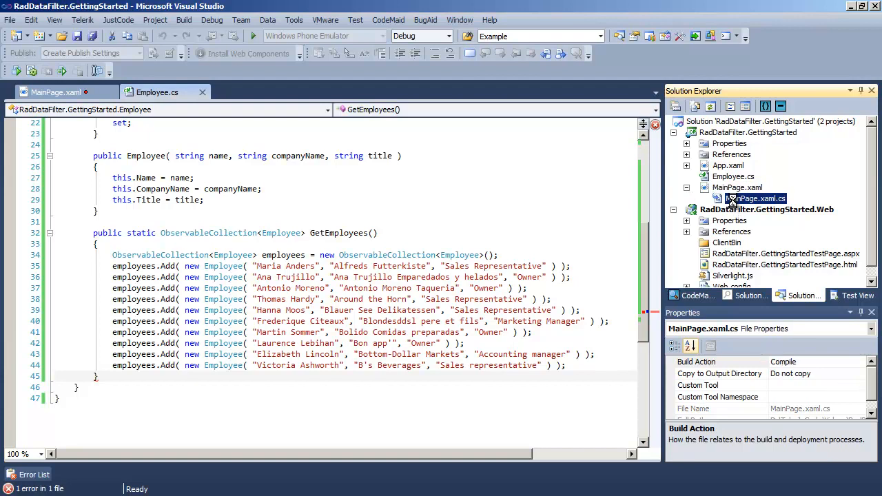
In MainPage.xaml.cs assign xDataFilter.Source after InitializeComponent
double_click(756, 198)
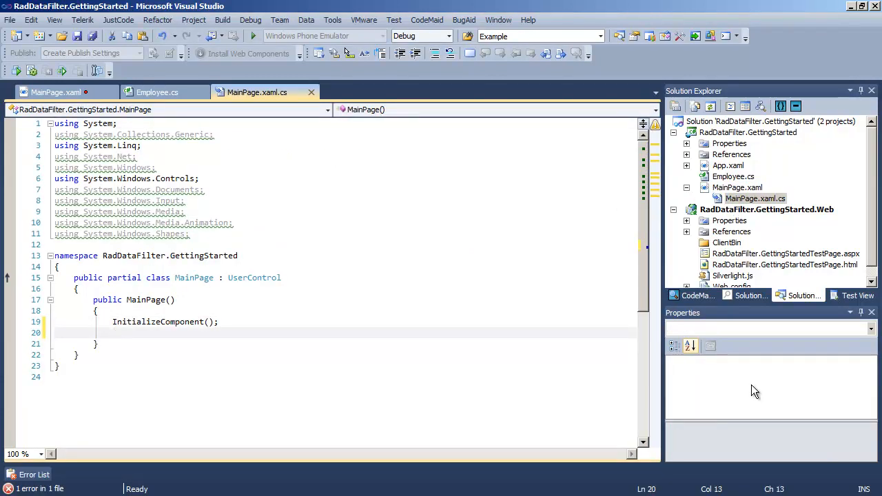
text(xDataFilter)
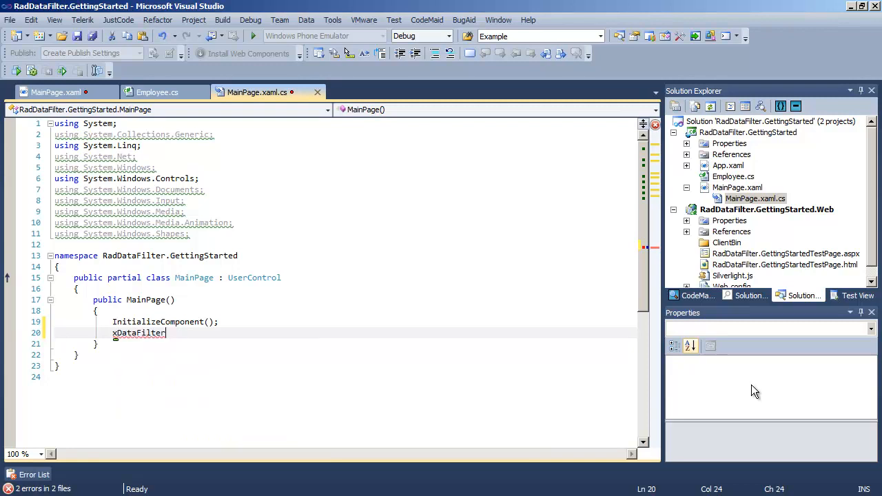
text(.)
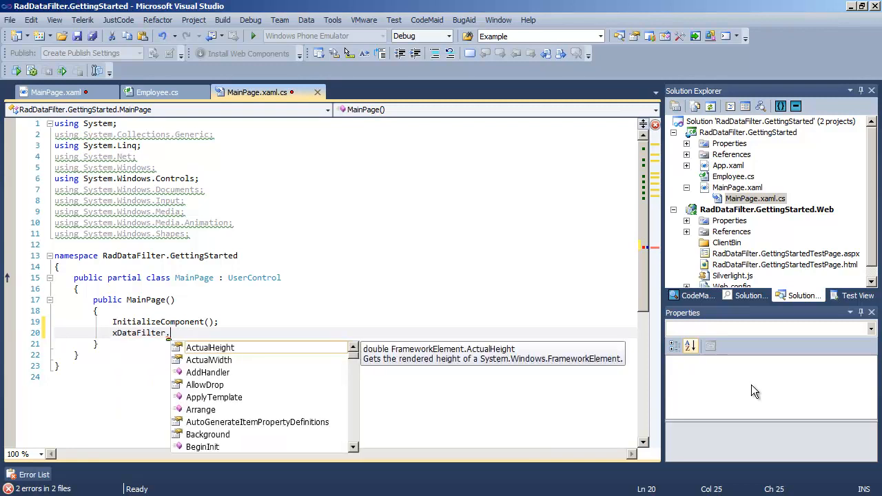
text(Source)
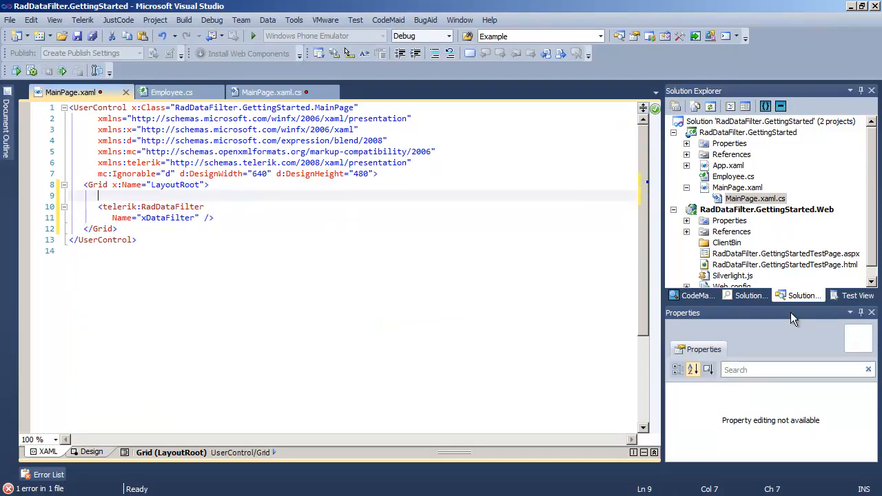
Add Grid.RowDefinitions with an Auto row and a plain row, and begin a <telerik:radgrid element
text(Grid.RowDefinitions>)
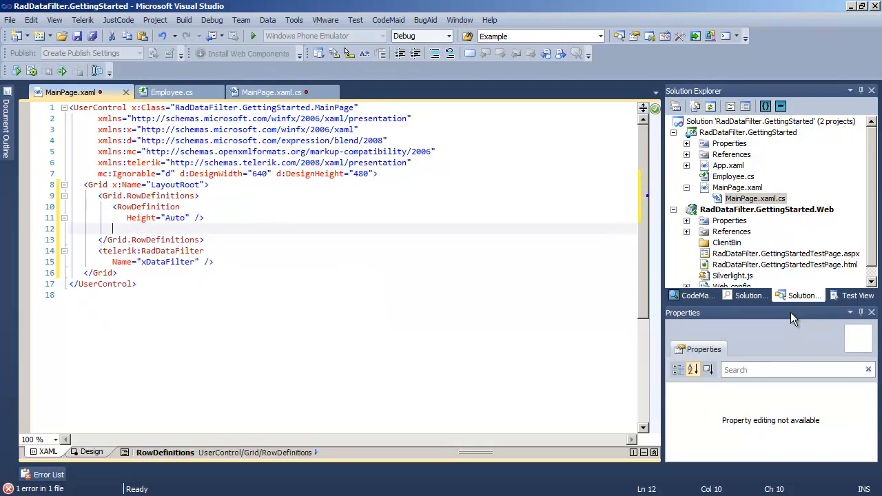
text(<RowDefinition />)
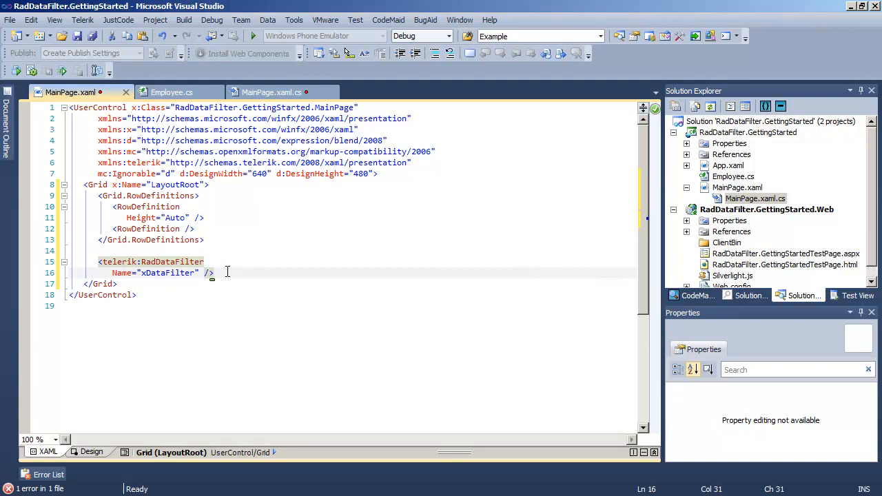
text(<telerik:rad)
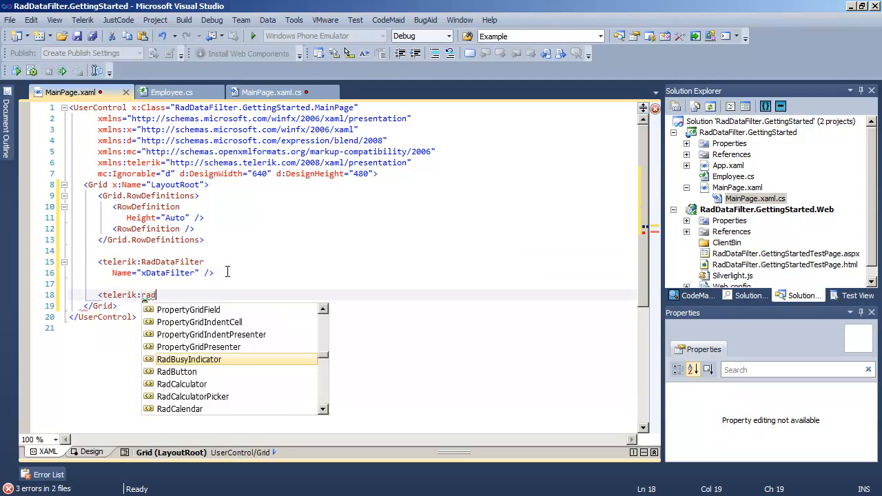
text(grid)
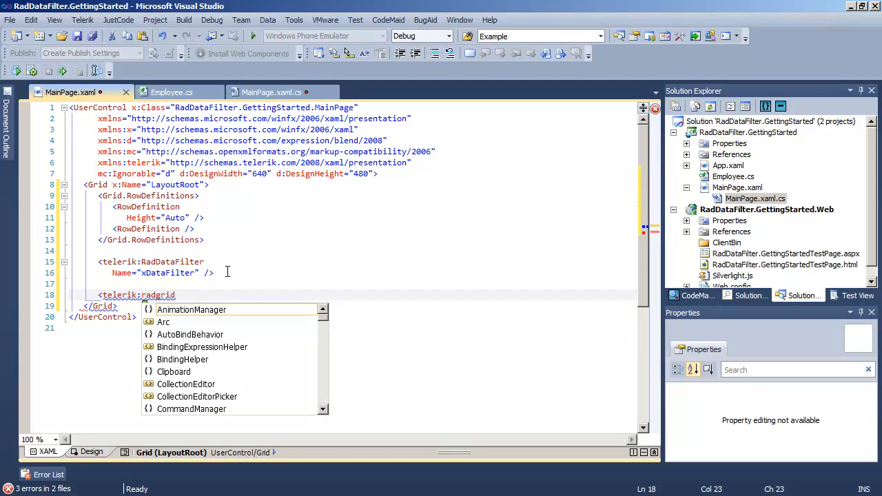
click(83, 19)
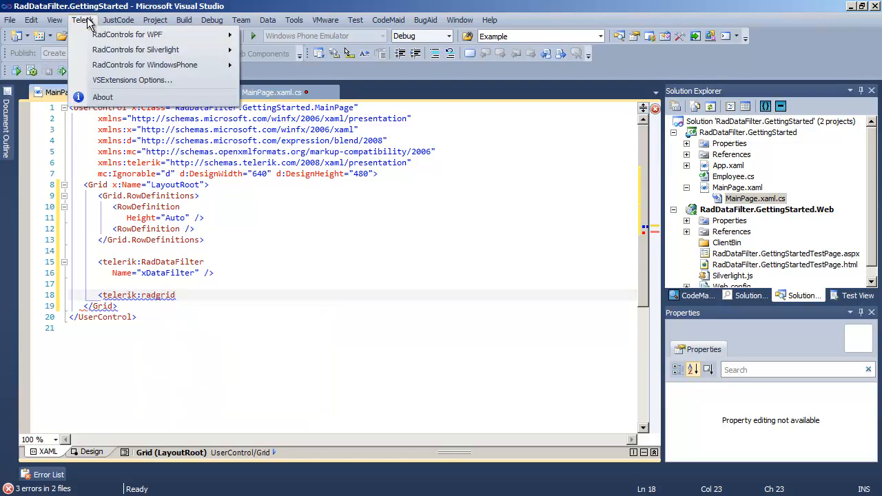
mouse_move(135, 50)
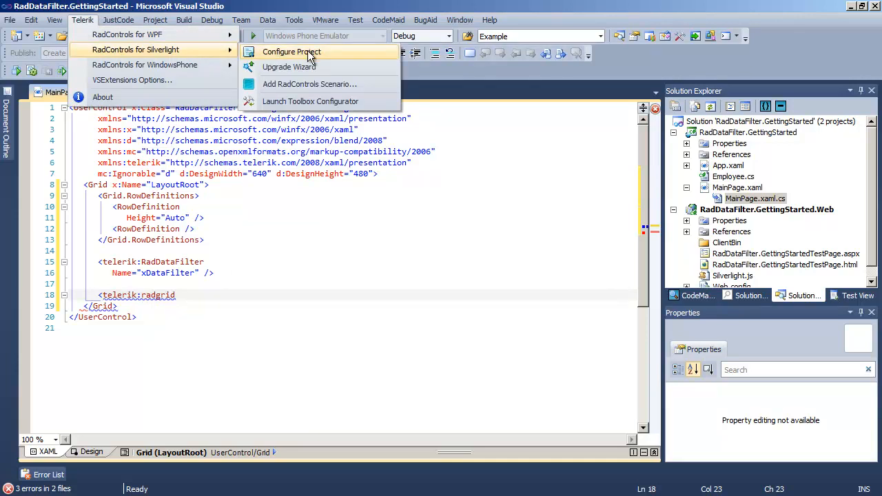
Reference Telerik.Windows.Controls.GridView through the Telerik Project Configuration Wizard
click(291, 52)
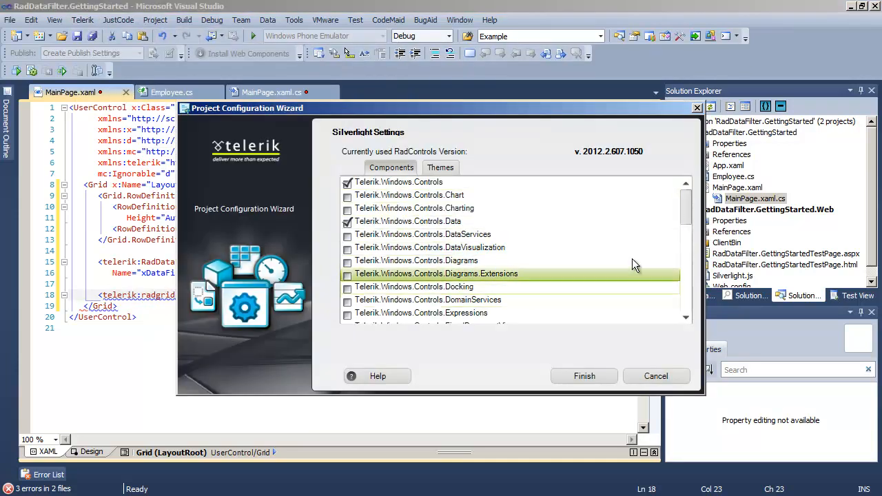
scroll(down, 3)
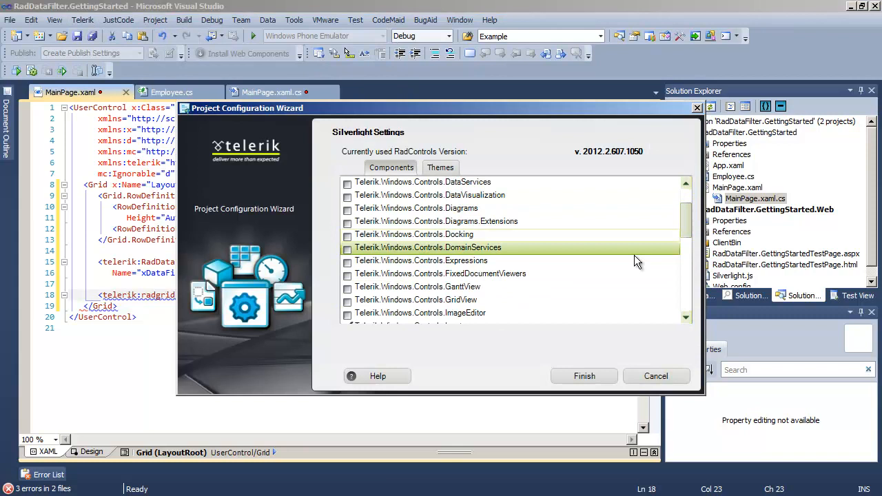
click(348, 300)
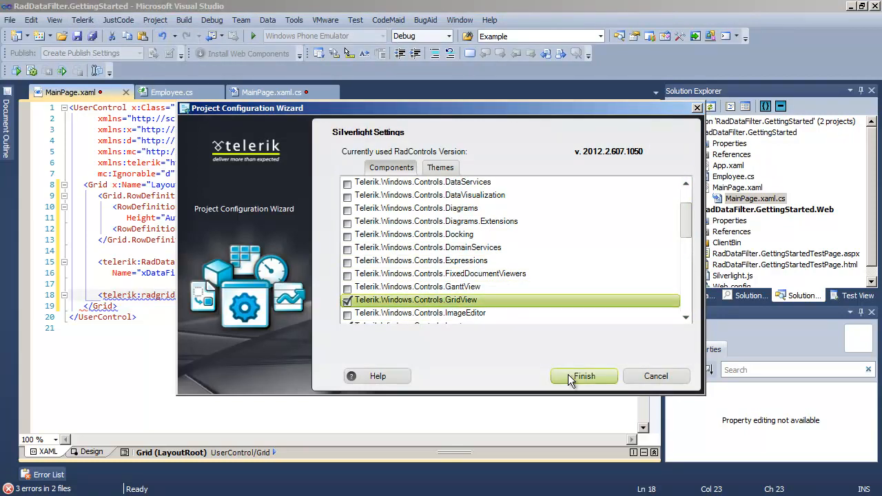
click(584, 375)
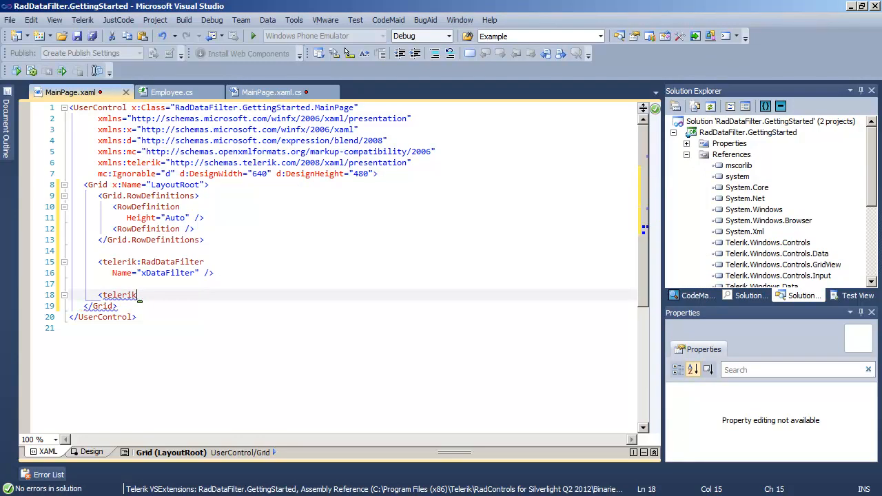
Declare a RadGridView named xGridView with ItemsSource bound to xDataFilter's FilteredSource
text(rad)
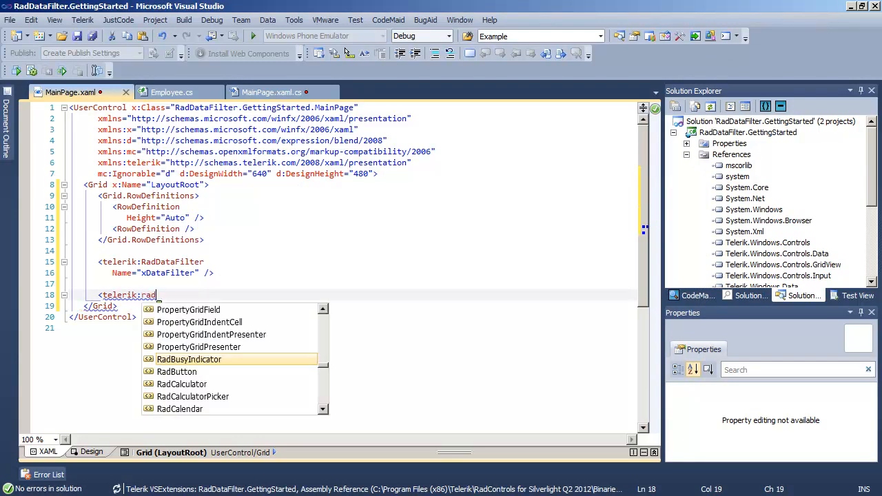
text(GridView)
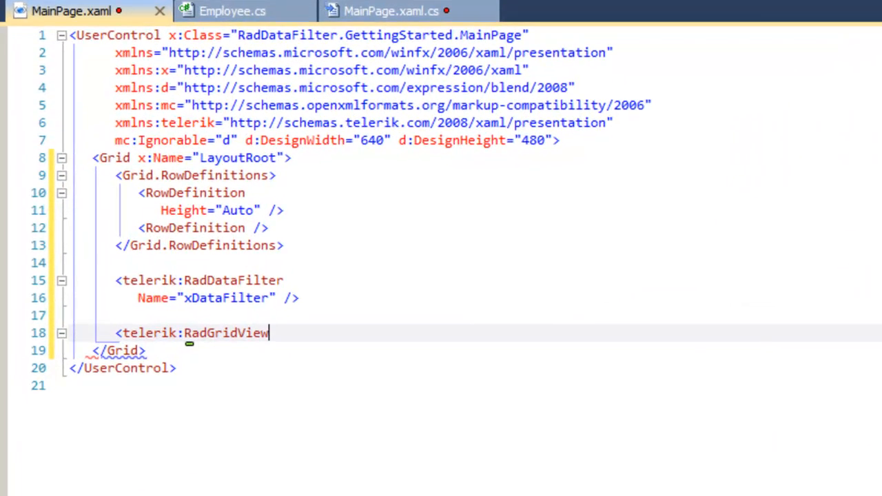
text(Name="xGridView")
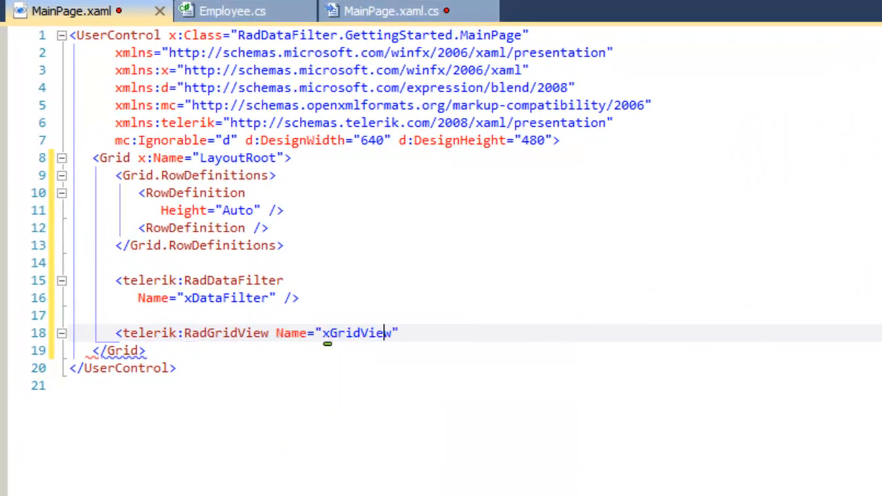
text(ItemsSource=")
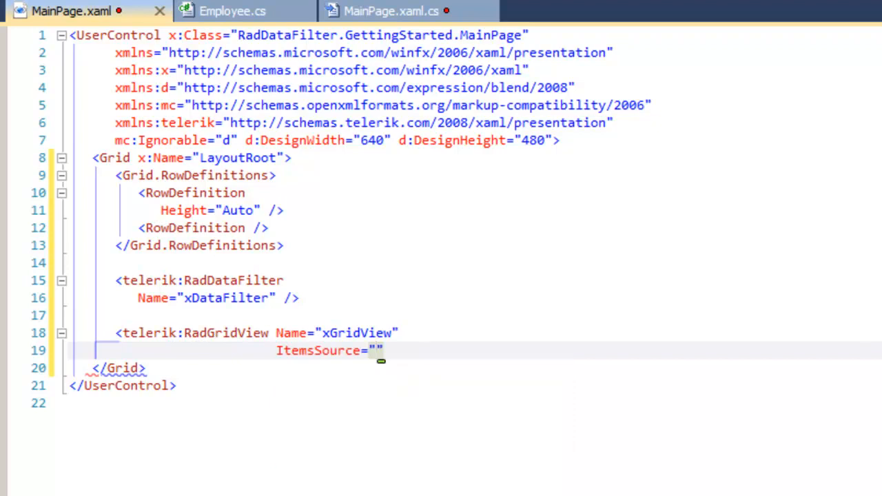
text({Binding FilteredSource, ElementName=)
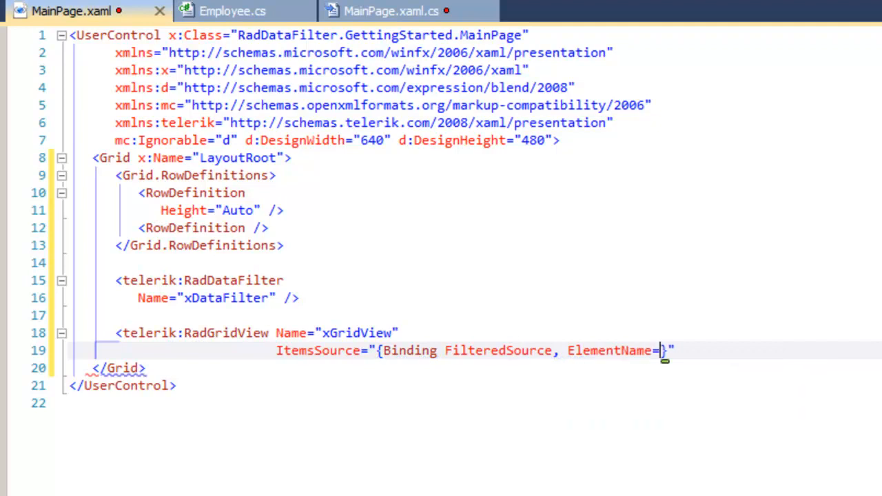
text(x)
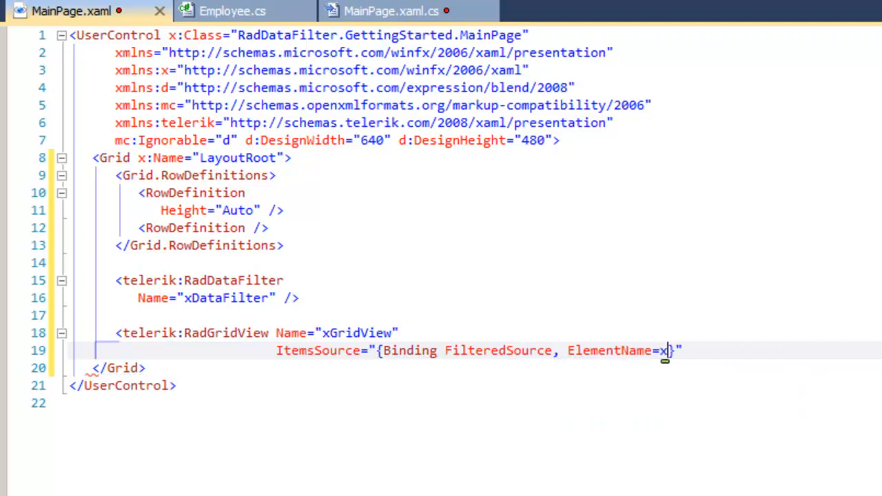
text(DataFilter)
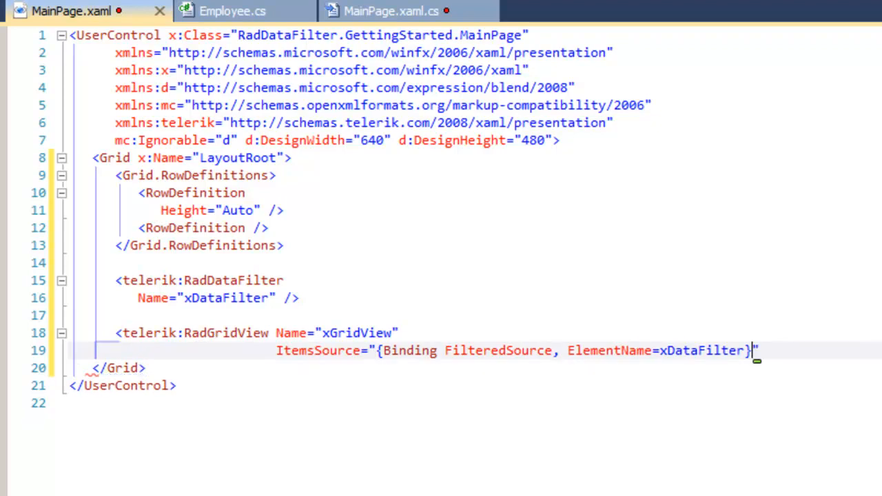
Set AutoGenerateColumns=False, IsFilteringAllowed=False and Grid.Row=1 on the RadGridView
text(AutoGenerateColumns="False)
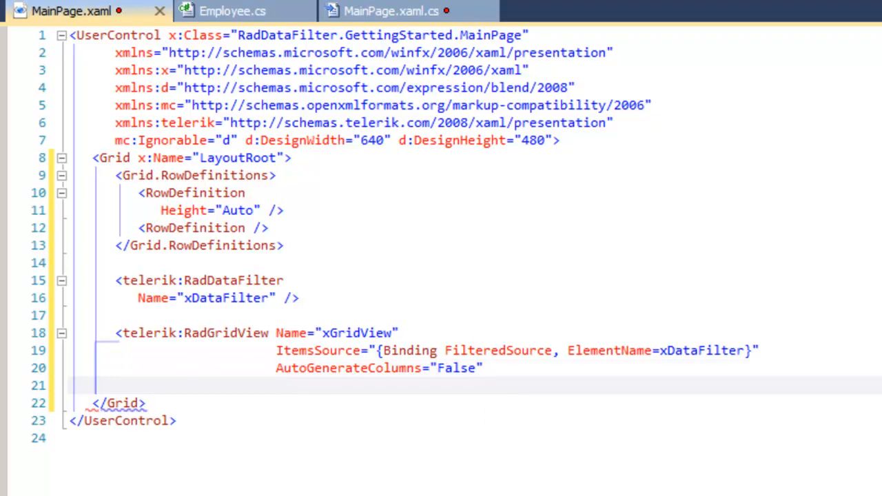
text(IsFilteringAllowed="False)
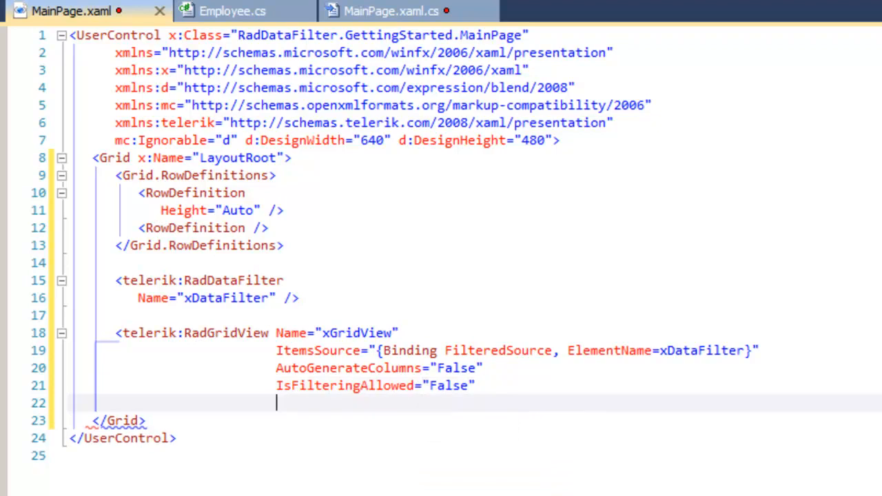
text(Grid.Row=")
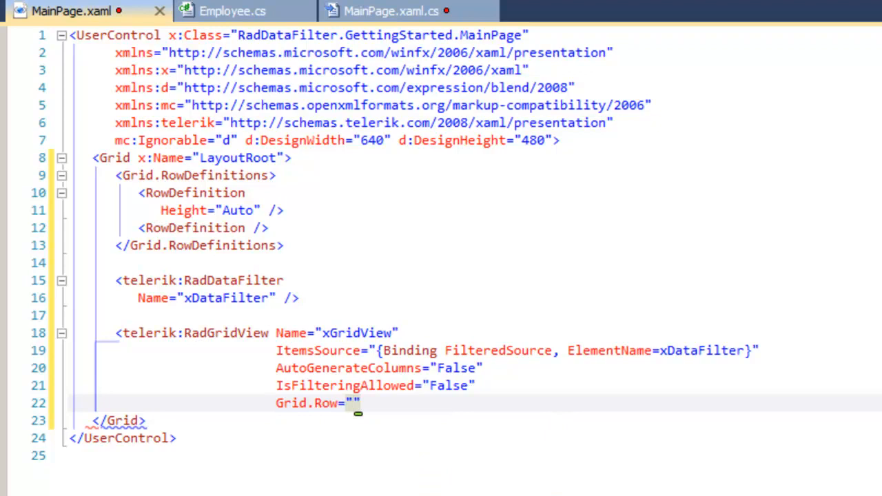
text(1)
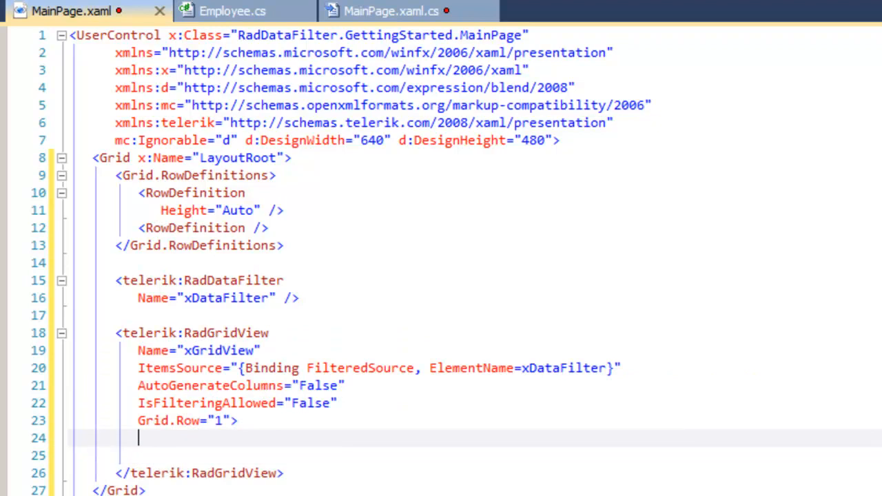
Add RadGridView.Columns containing a GridViewDataColumn with DataMemberBinding="{Binding Name}"
text(<telerik:RadGridView.Columns>)
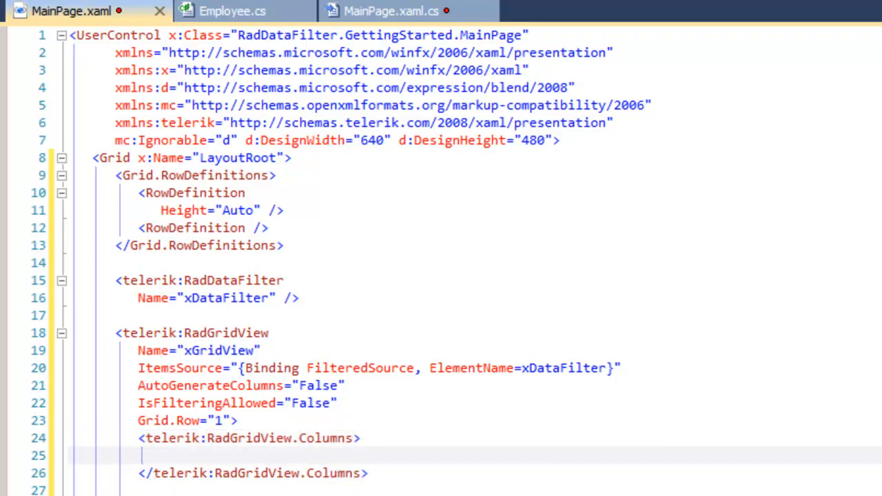
text(<te)
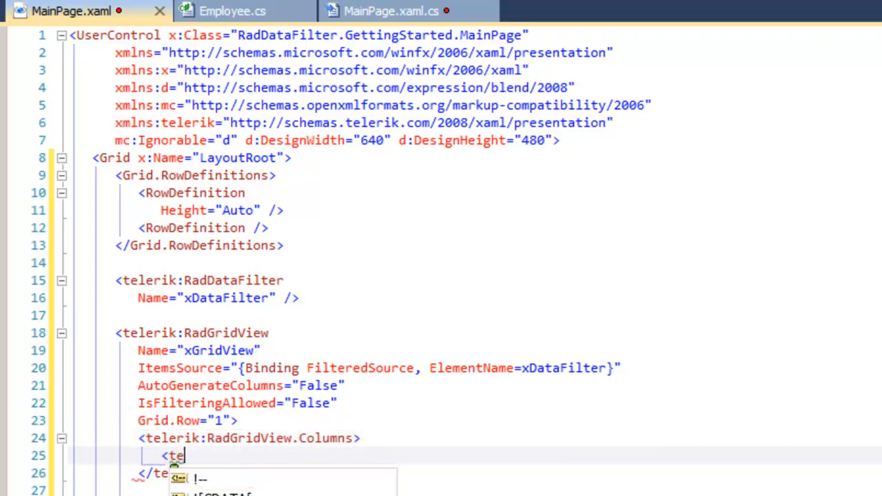
text(lerik:)
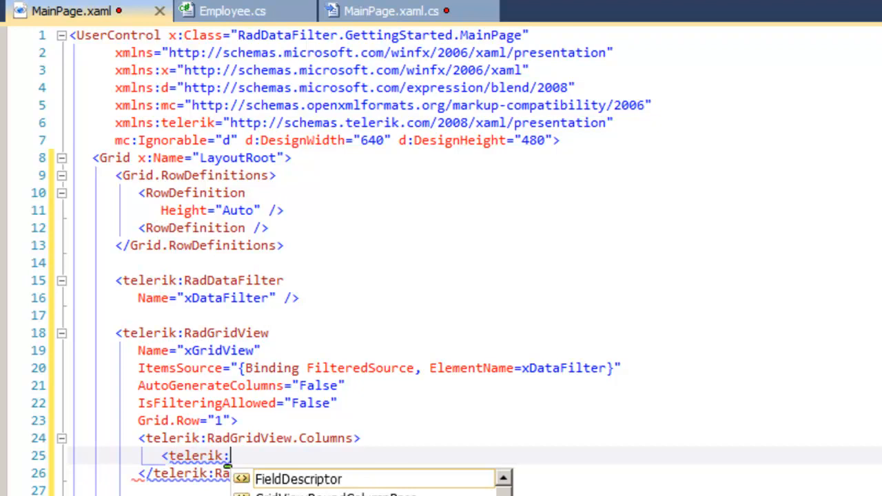
text(GridViewD)
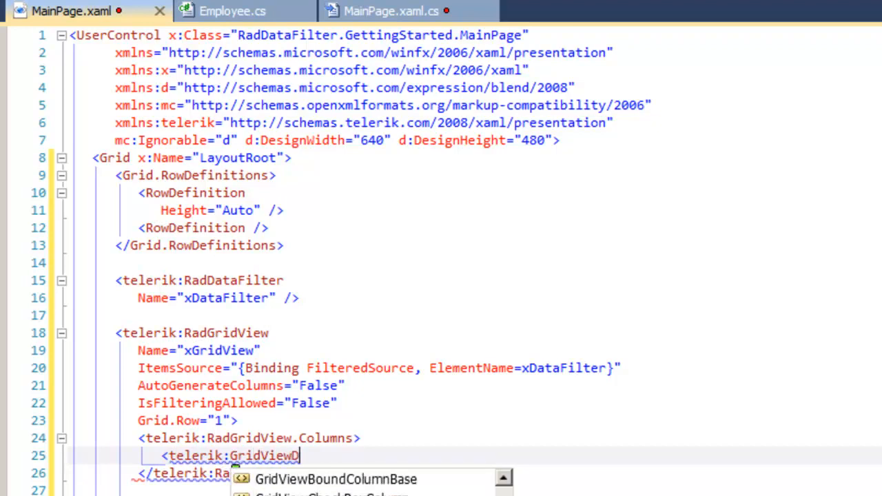
text(ataColumn)
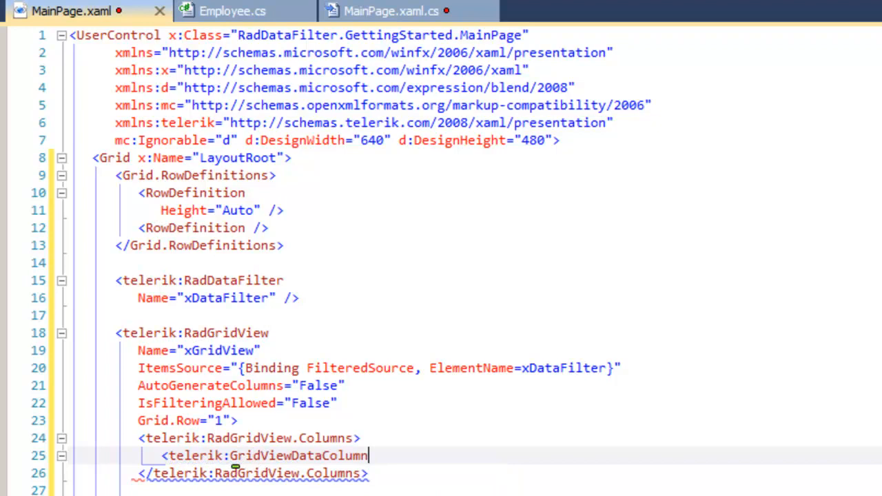
text(DataMemberBinding=")
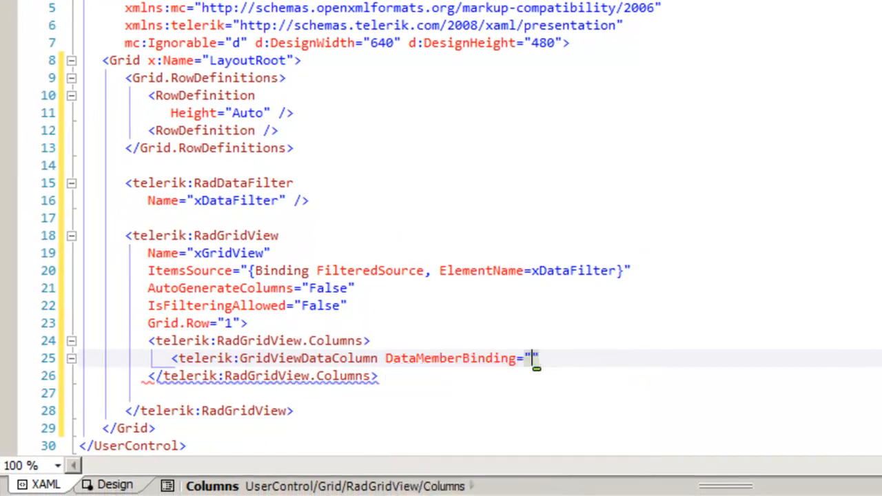
text({Binding)
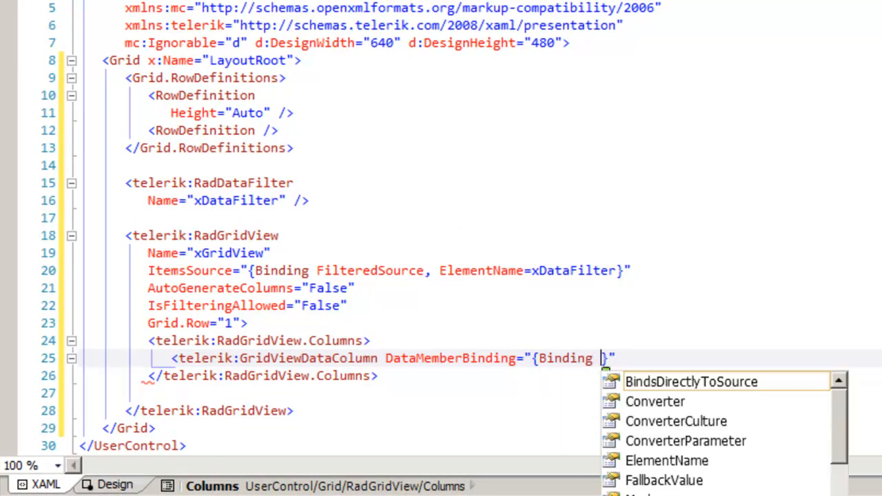
text(Name)
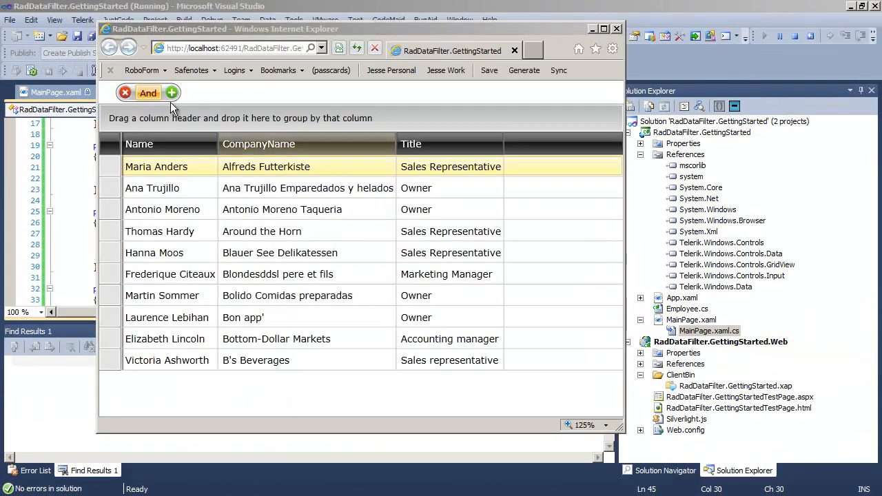
Add a new empty filter condition row via the green plus next to And
click(170, 94)
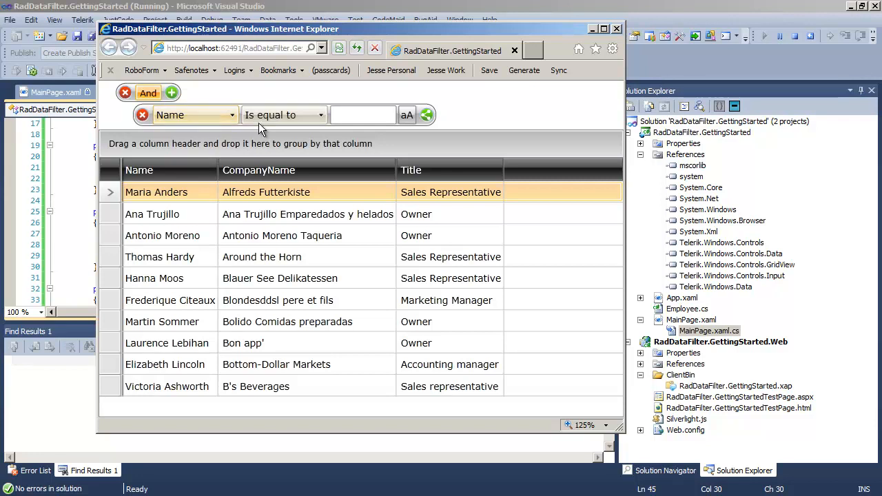
Set the condition to Title Is equal to Owner
click(195, 115)
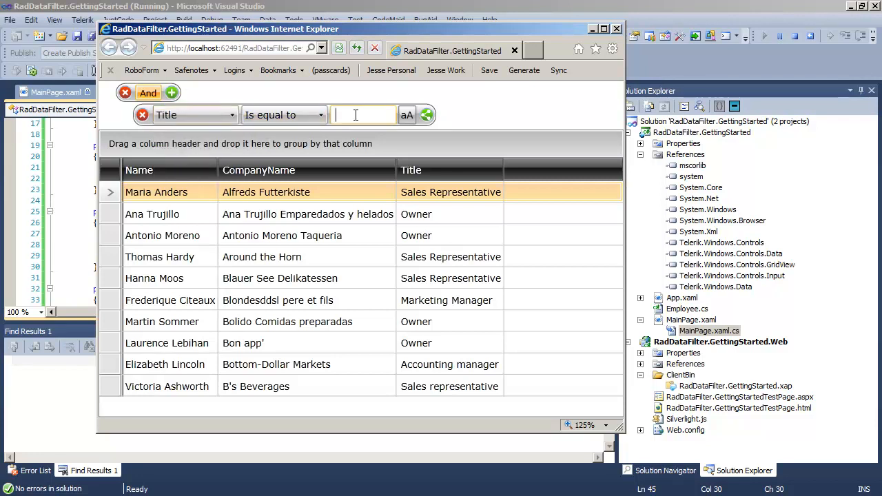
text(Owner)
text(A)
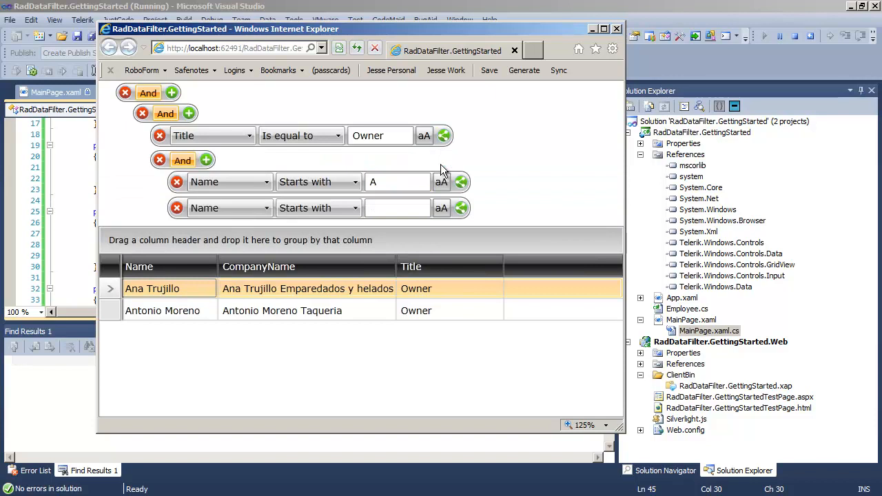
mouse_move(482, 240)
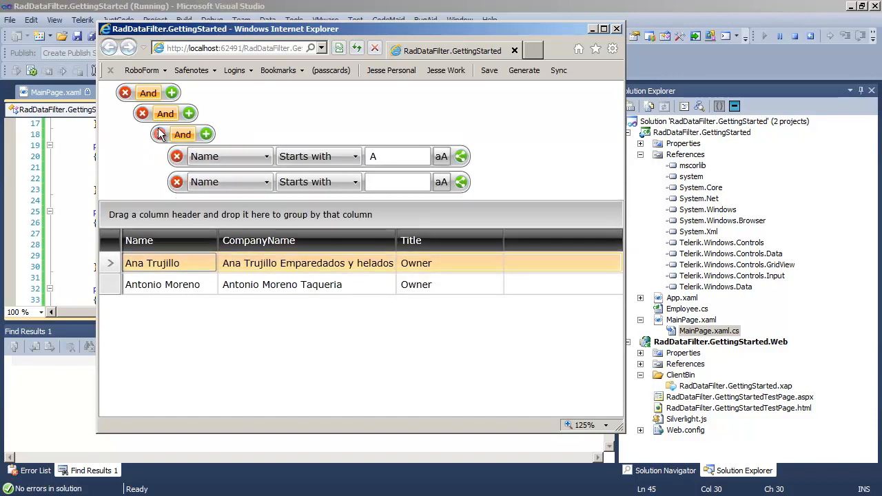
Delete the nested group and add a CompanyName starts with B condition
click(142, 113)
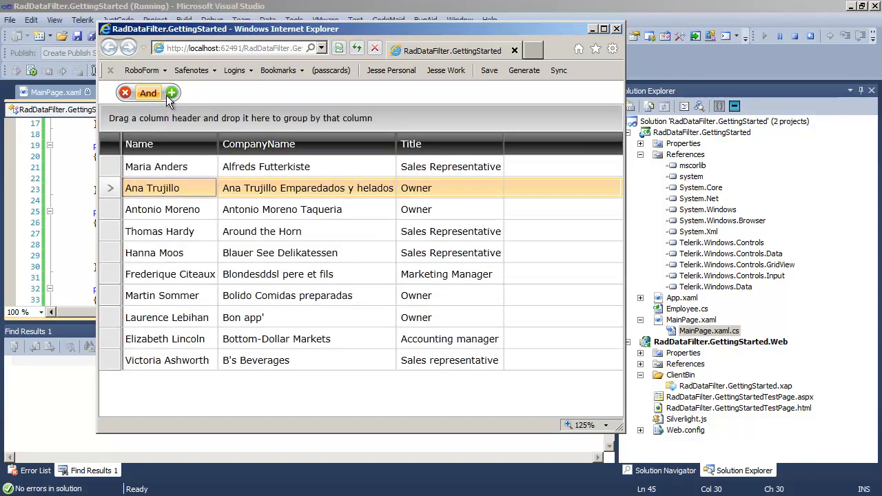
click(171, 92)
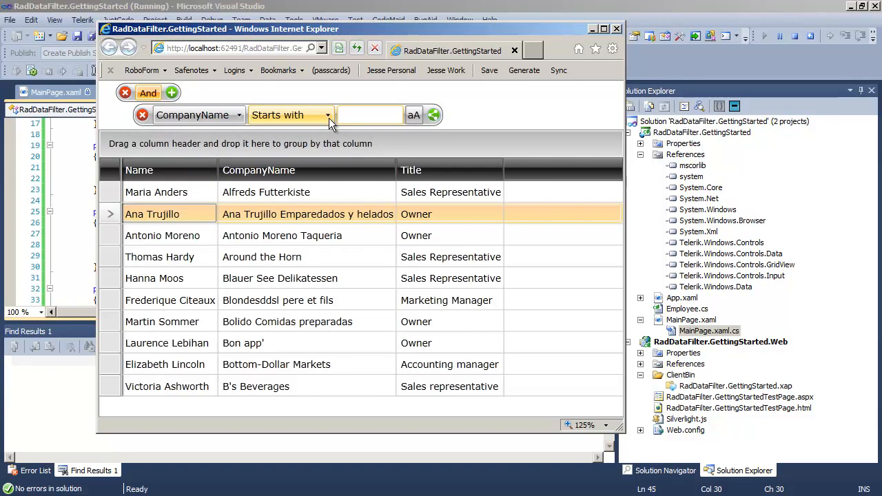
text(B)
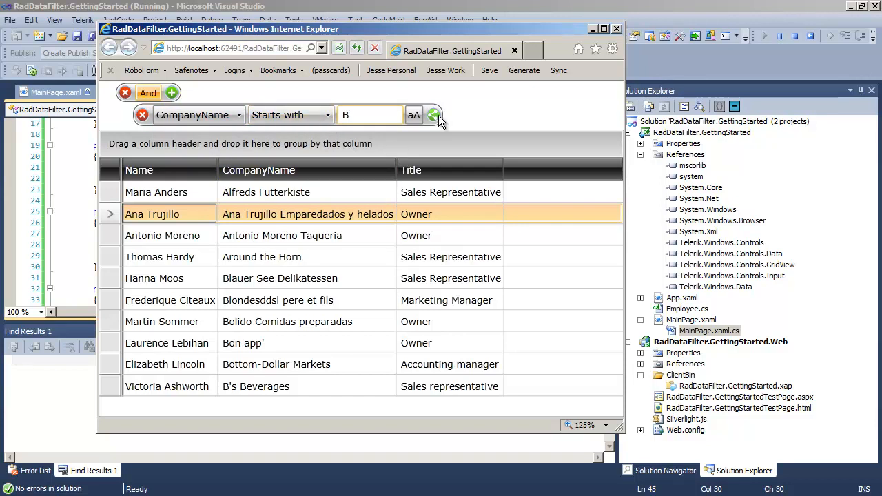